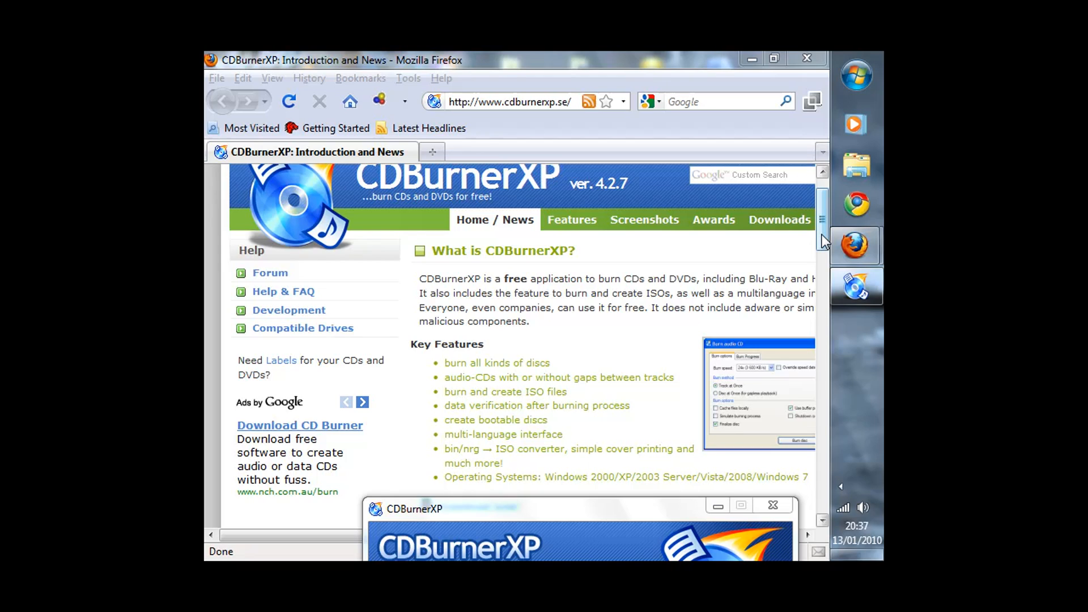
{"action": "mouse_move", "coordinate": [825, 236]}
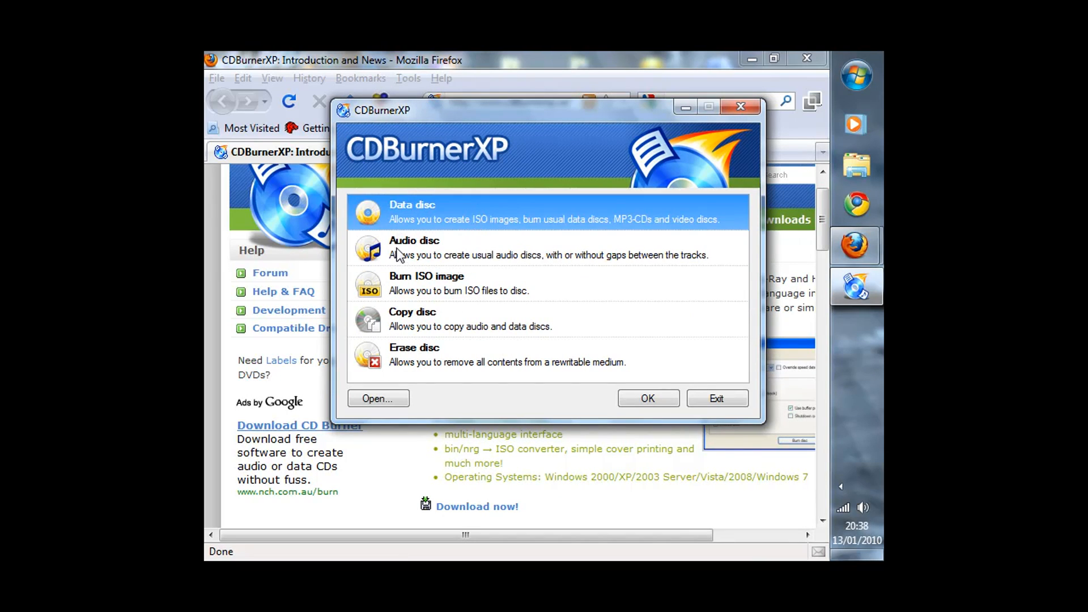
- Browse the Audio disc and Burn ISO image entries in the CDBurnerXP project chooser
{"action": "left_click", "coordinate": [413, 247]}
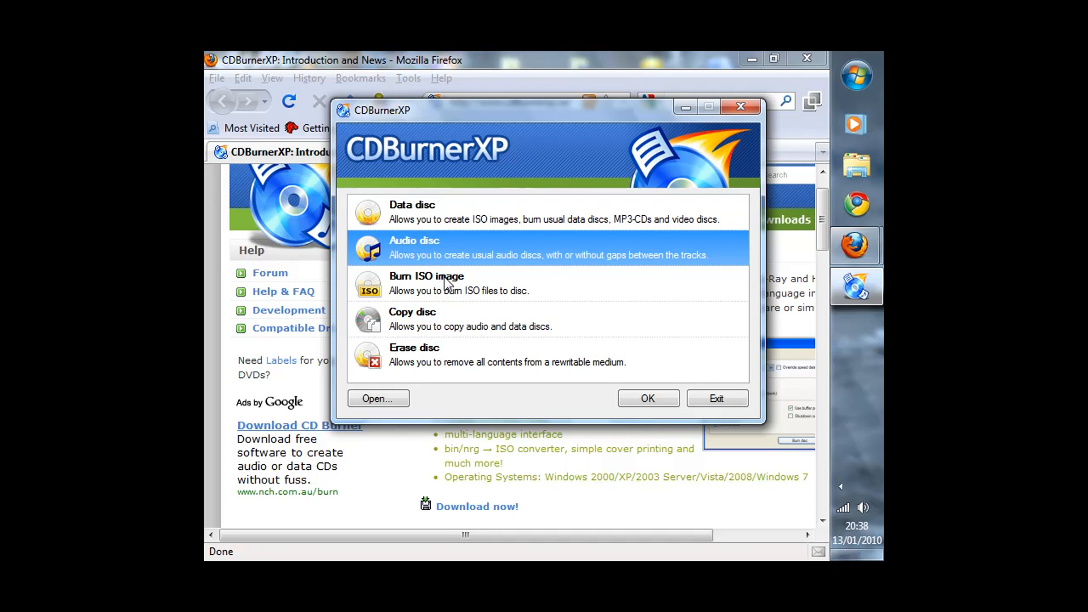
{"action": "left_click", "coordinate": [412, 319]}
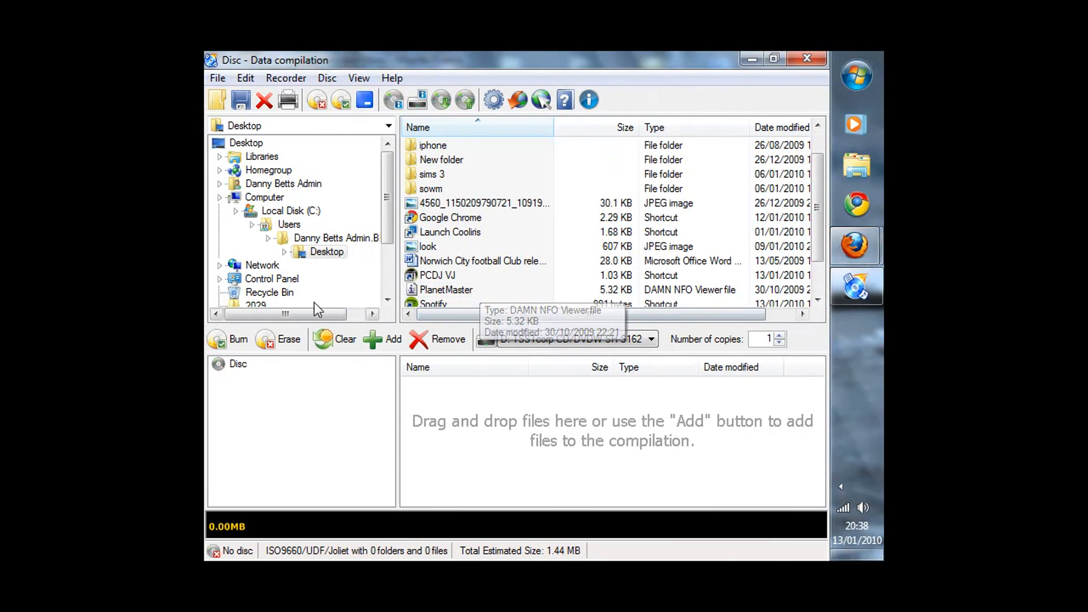
{"action": "mouse_move", "coordinate": [464, 413]}
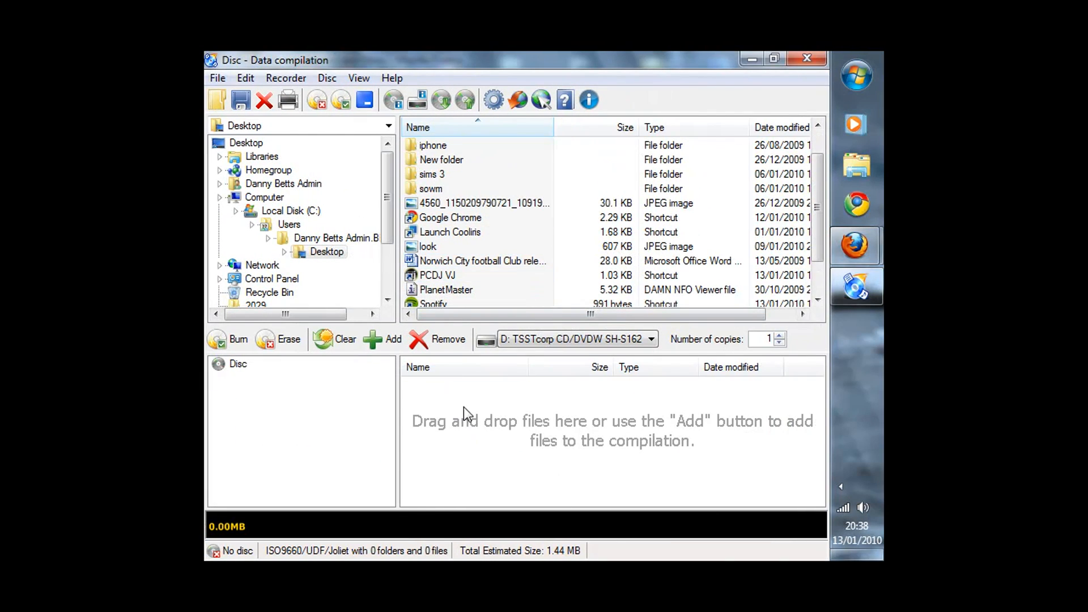